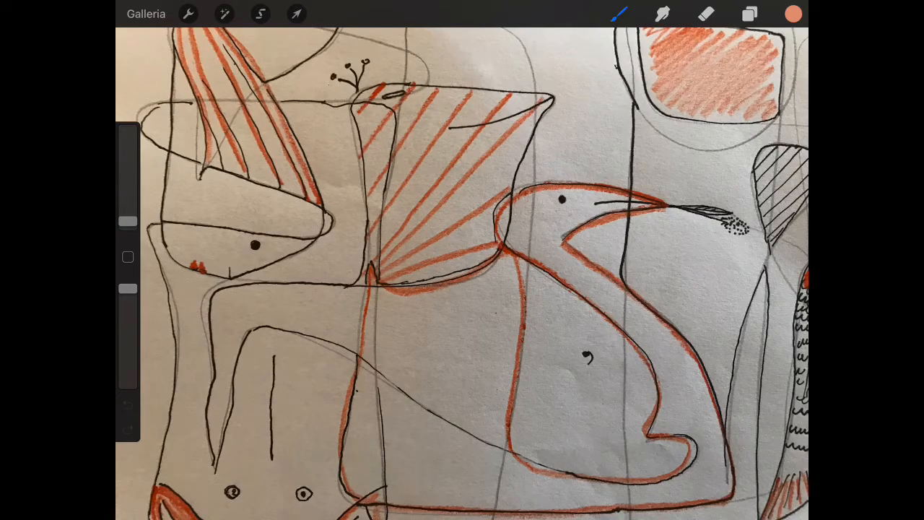
# - Show the faint rough sketch of the frog fishing on the canvas
pyautogui.click(146, 13)
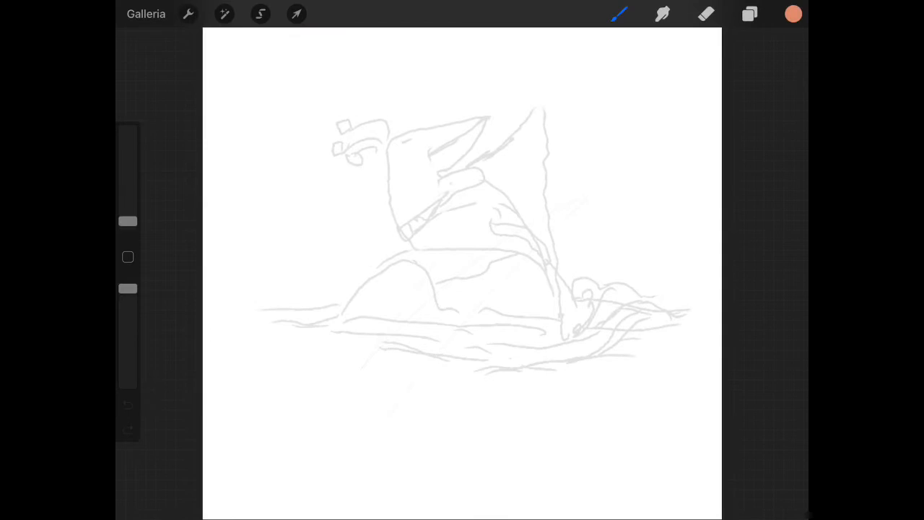
# - Show the dark rock over blue waves, then make the orange sunset layer (Livello 4) visible
pyautogui.click(224, 13)
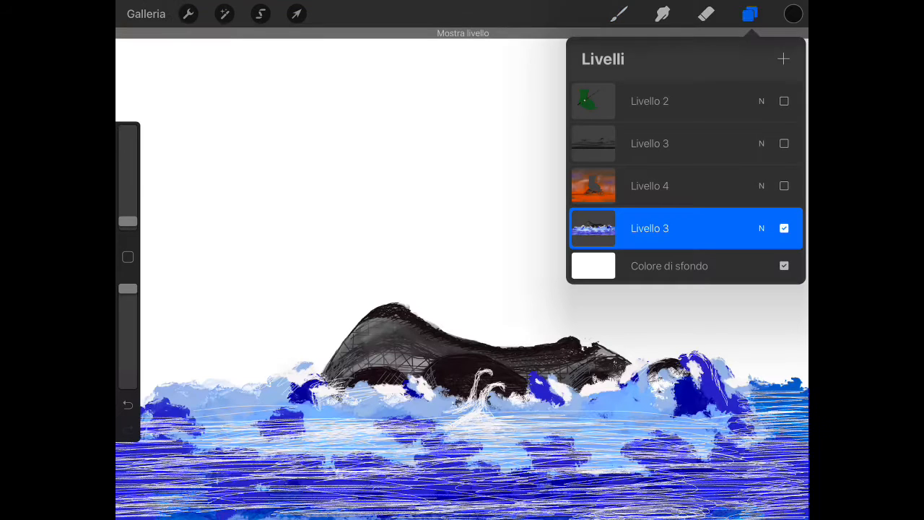
pyautogui.click(618, 14)
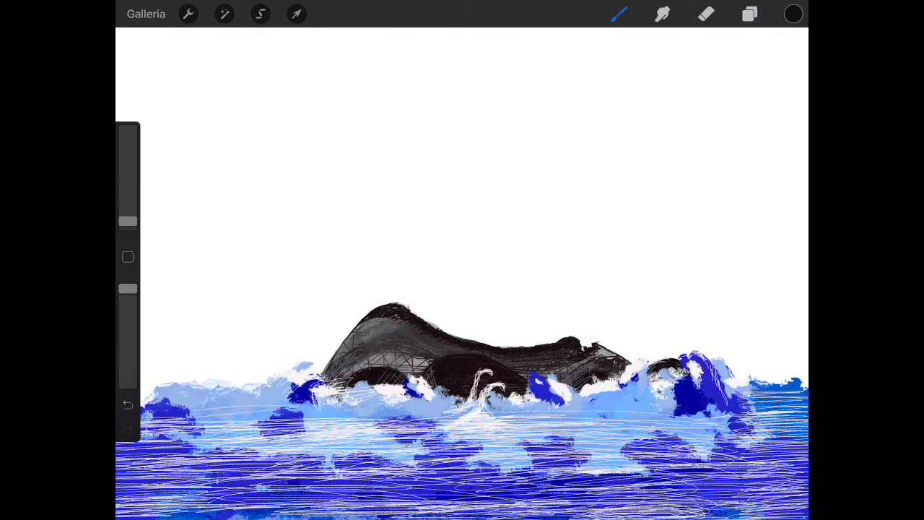
pyautogui.click(750, 15)
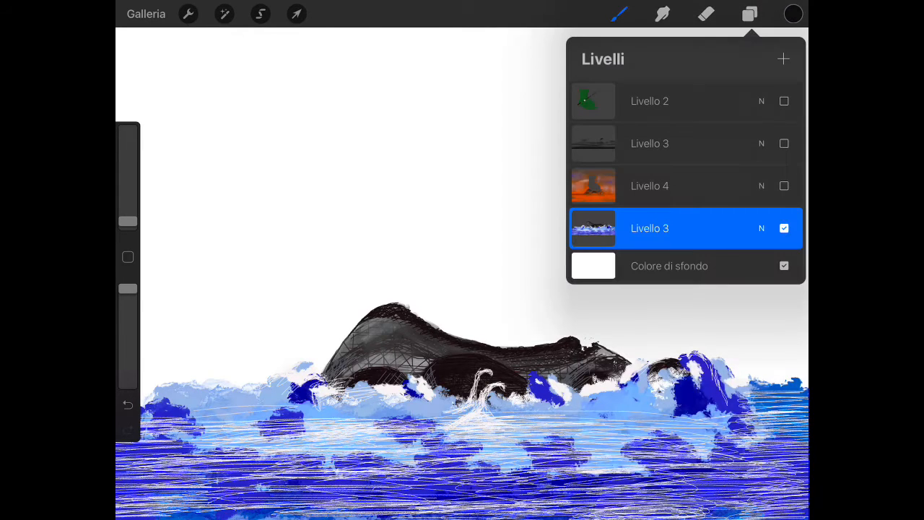
pyautogui.click(784, 185)
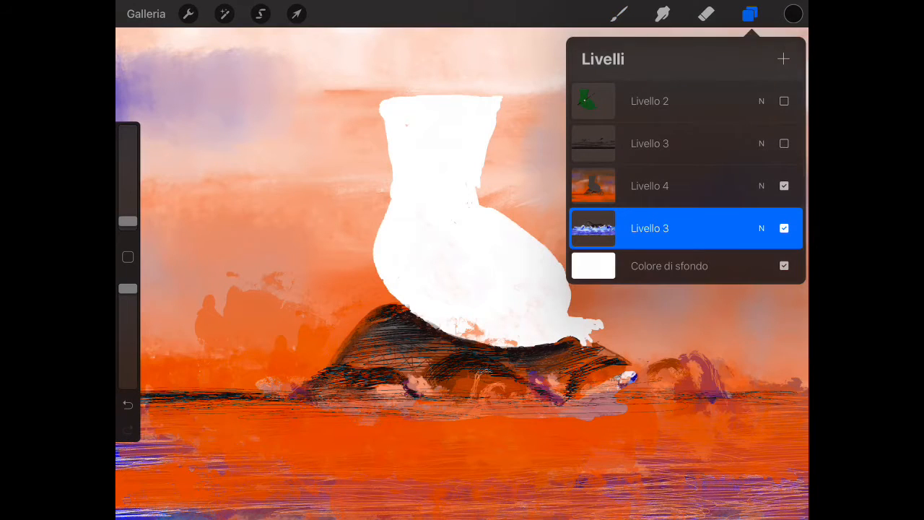
# - Make the dark streaked sea layer and the green frog layer (Livello 3, Livello 2) visible
pyautogui.click(749, 13)
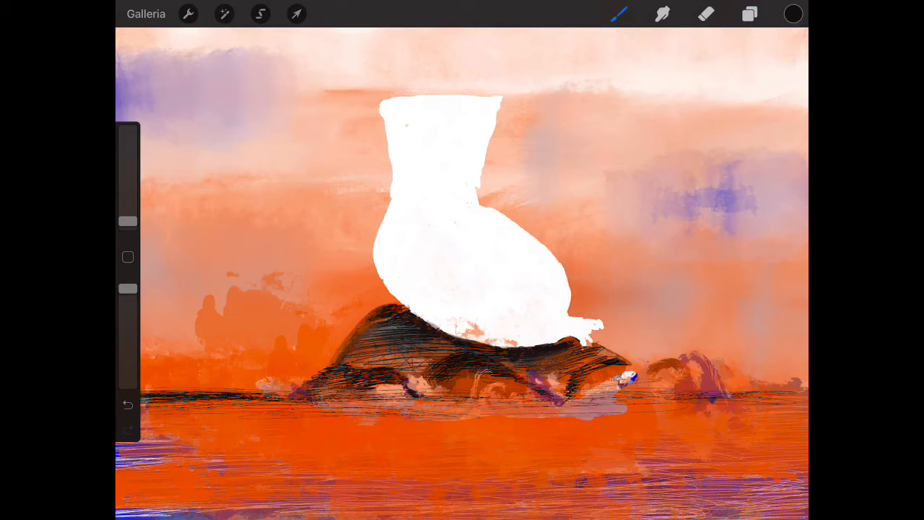
pyautogui.click(749, 13)
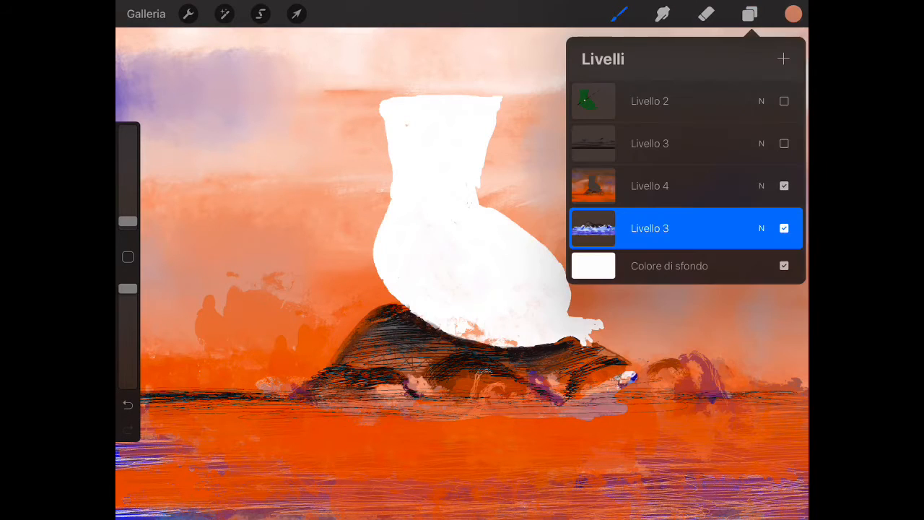
pyautogui.click(749, 13)
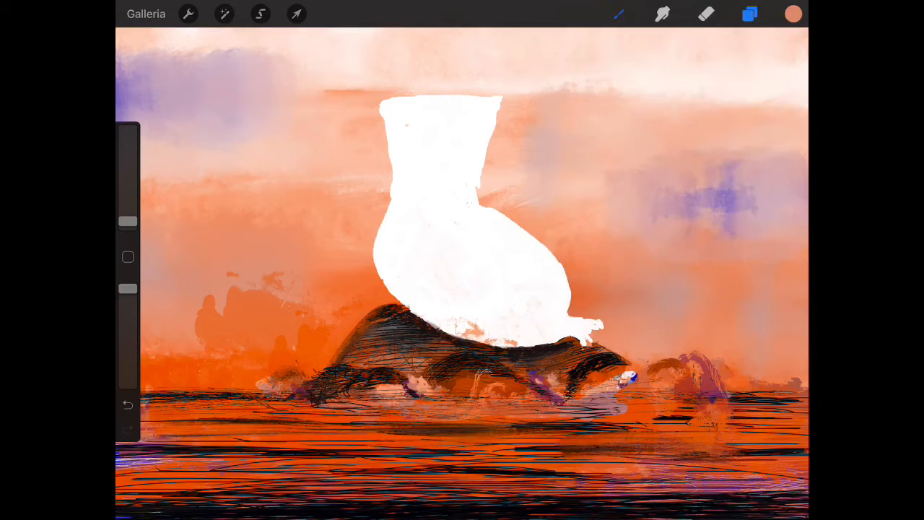
pyautogui.click(749, 13)
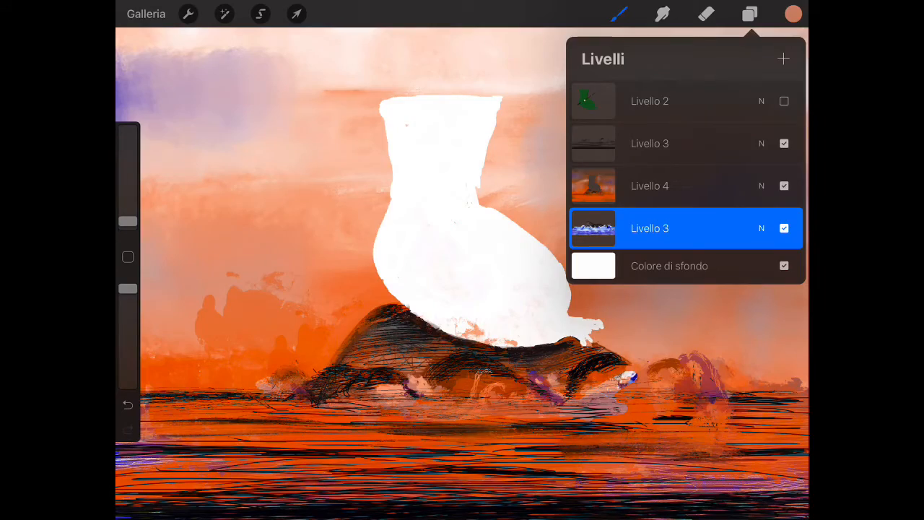
pyautogui.click(749, 13)
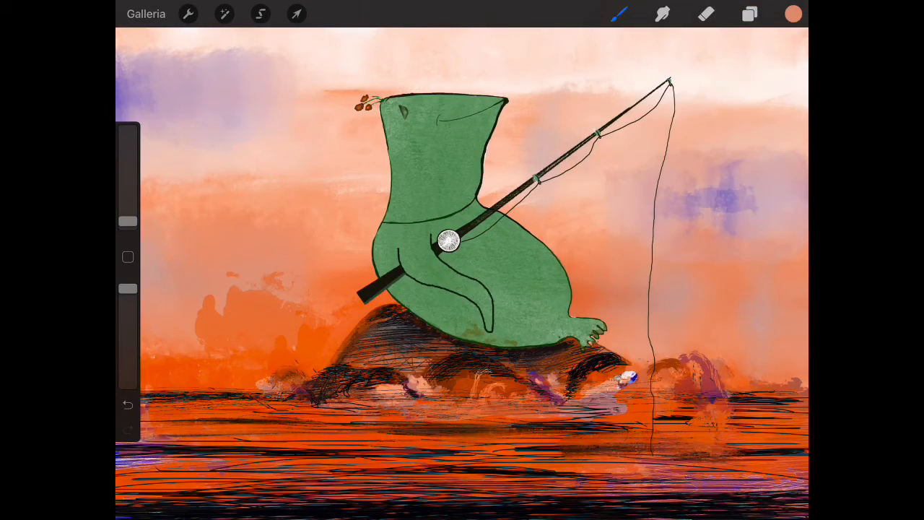
# - Brush a thin white horizontal stroke across the frog's body
pyautogui.moveTo(372, 263); pyautogui.dragTo(546, 265)
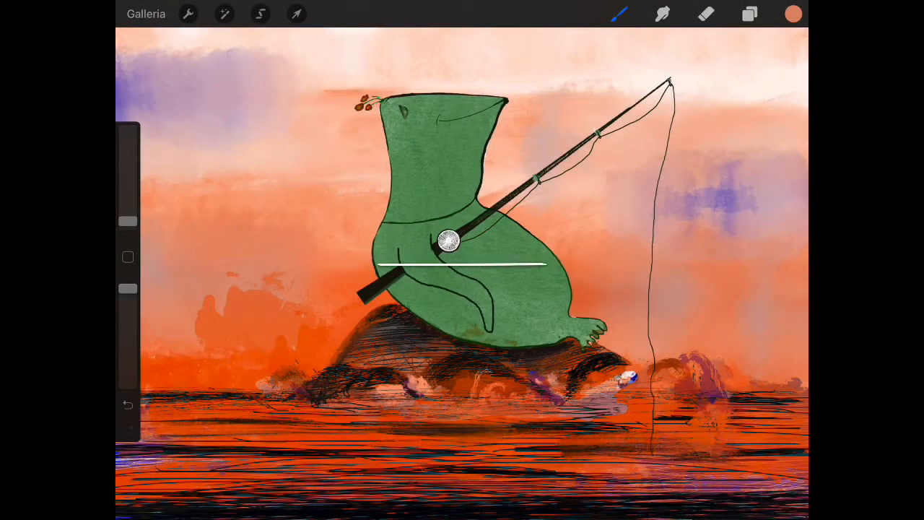